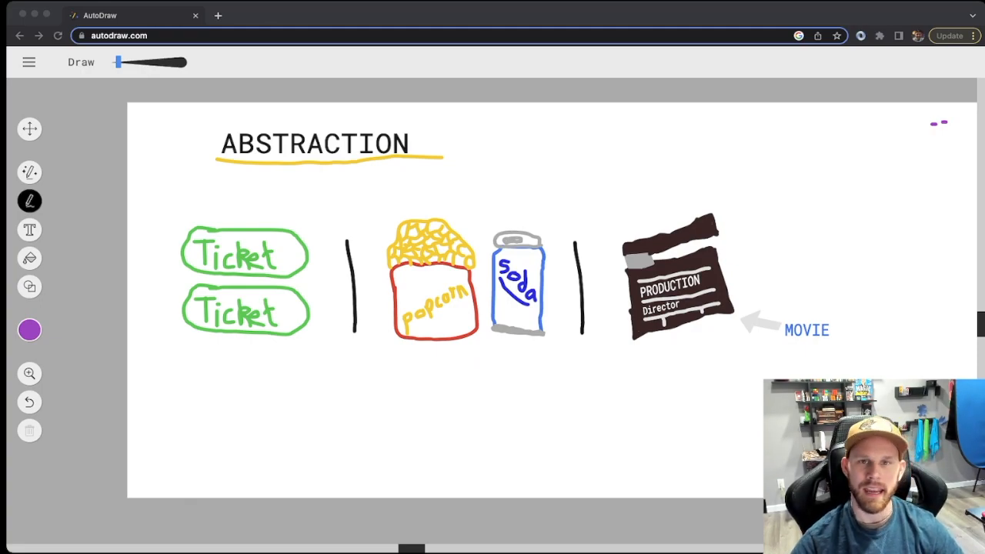
{"action": "mouse_move", "coordinate": [465, 332]}
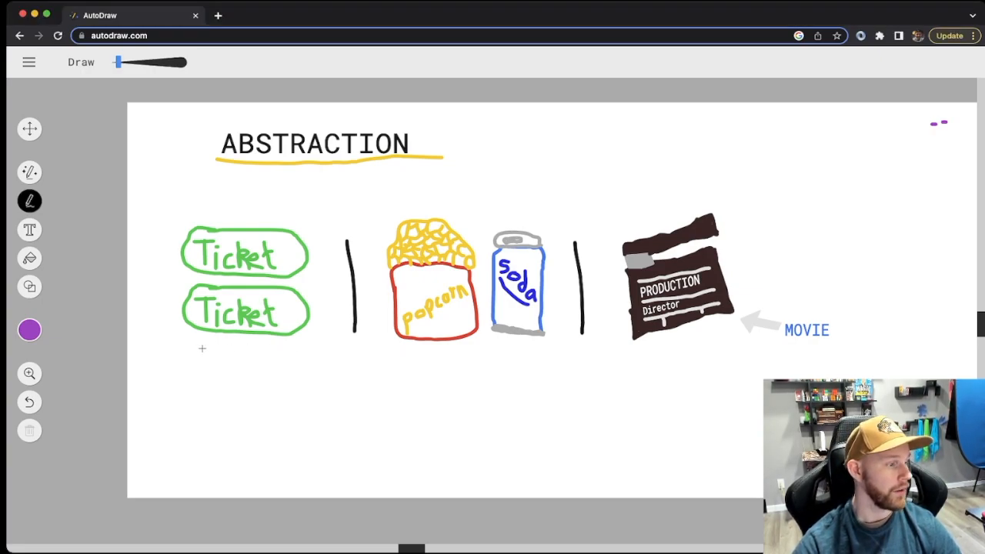
Underline the two tickets and the popcorn-and-soda pair in purple.
{"action": "left_click_drag", "start_coordinate": [185, 348], "coordinate": [305, 348]}
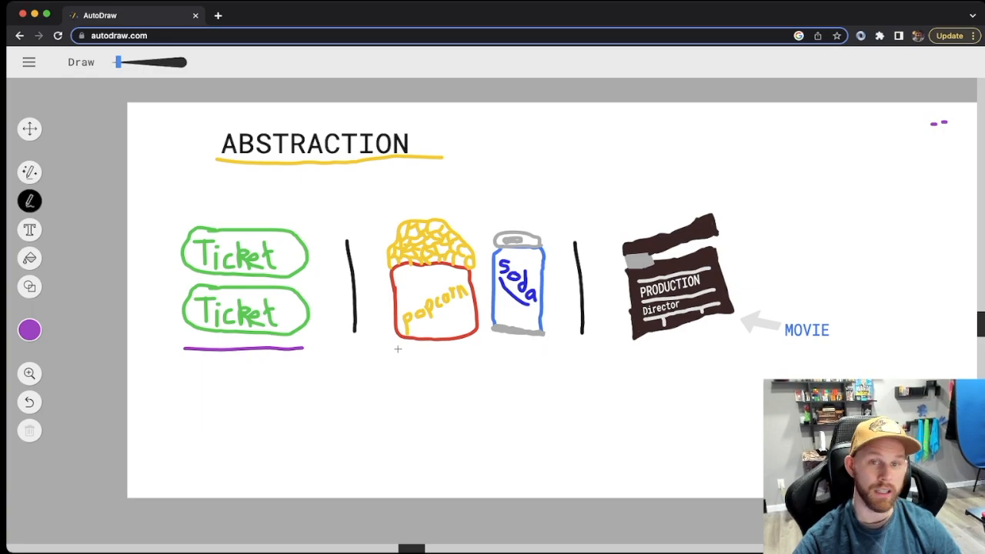
{"action": "left_click_drag", "start_coordinate": [400, 351], "coordinate": [459, 351]}
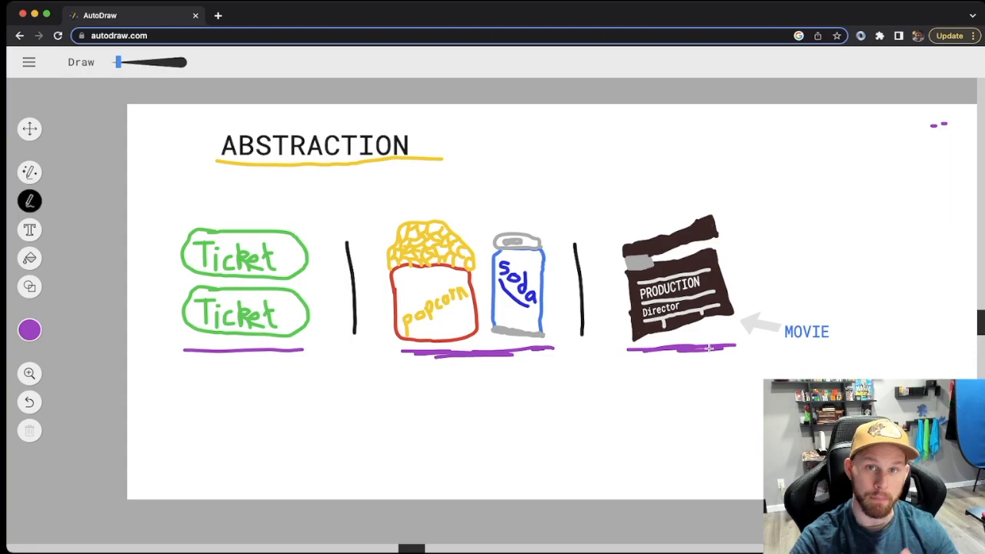
{"action": "mouse_move", "coordinate": [428, 289]}
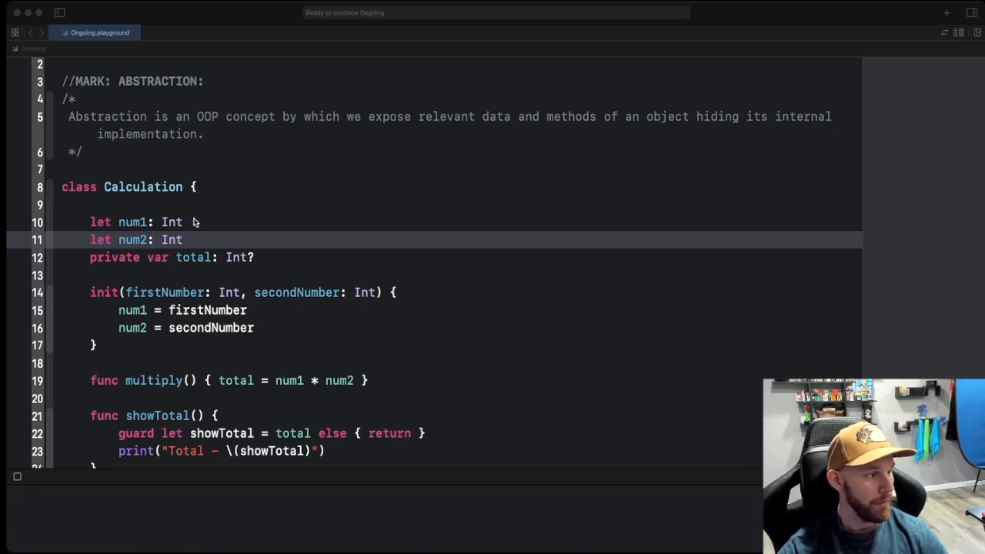
{"action": "scroll", "scroll_direction": "down", "scroll_amount": 3}
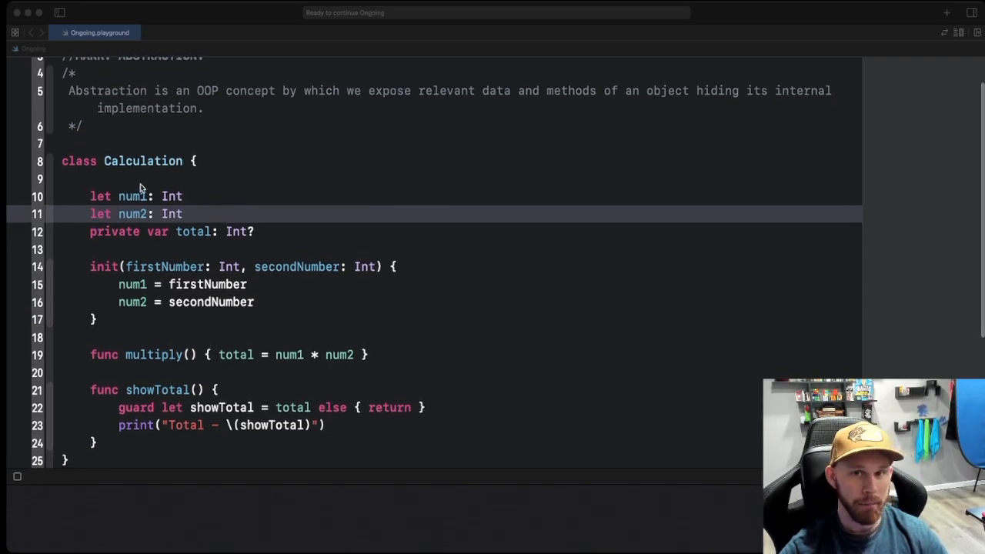
{"action": "mouse_move", "coordinate": [141, 161]}
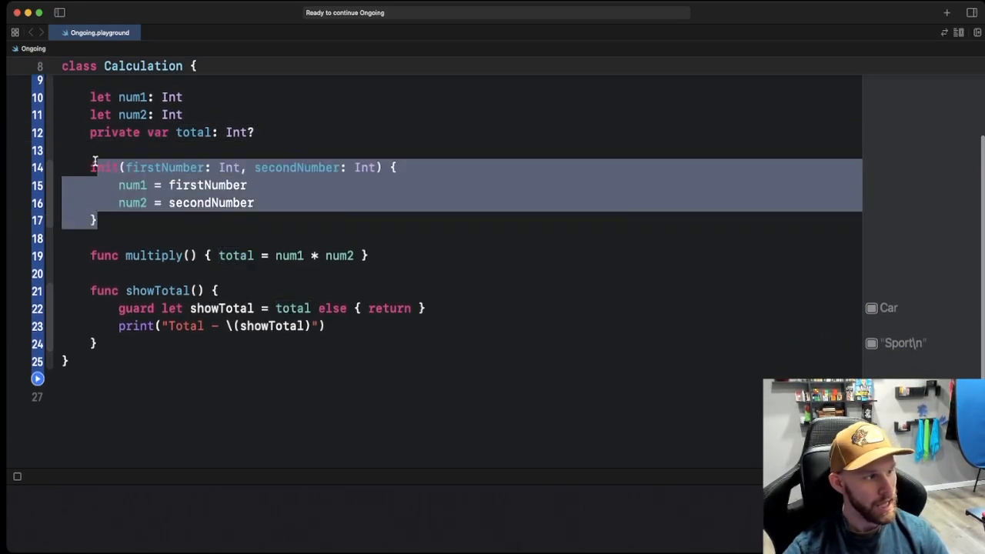
{"action": "scroll", "scroll_direction": "down", "scroll_amount": 3}
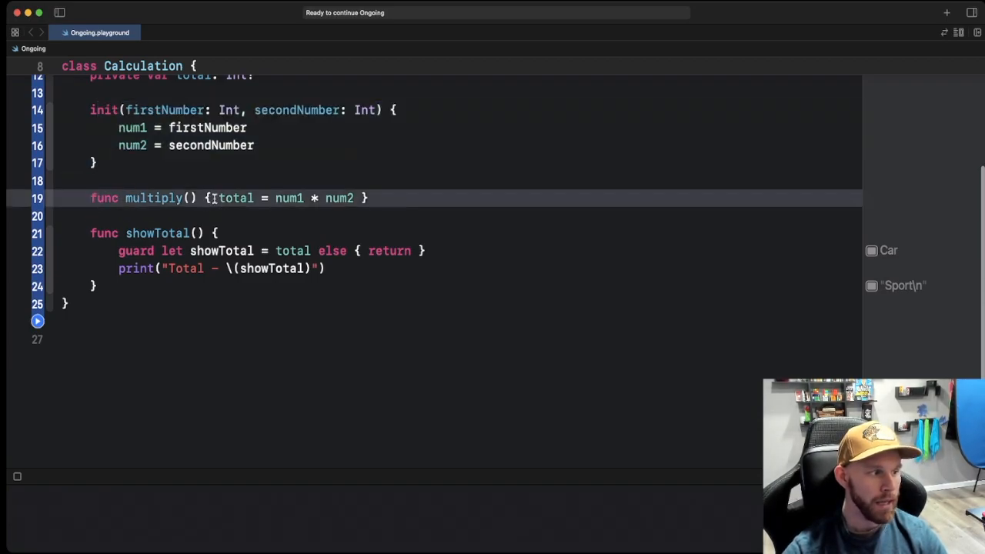
{"action": "double_click", "coordinate": [234, 197]}
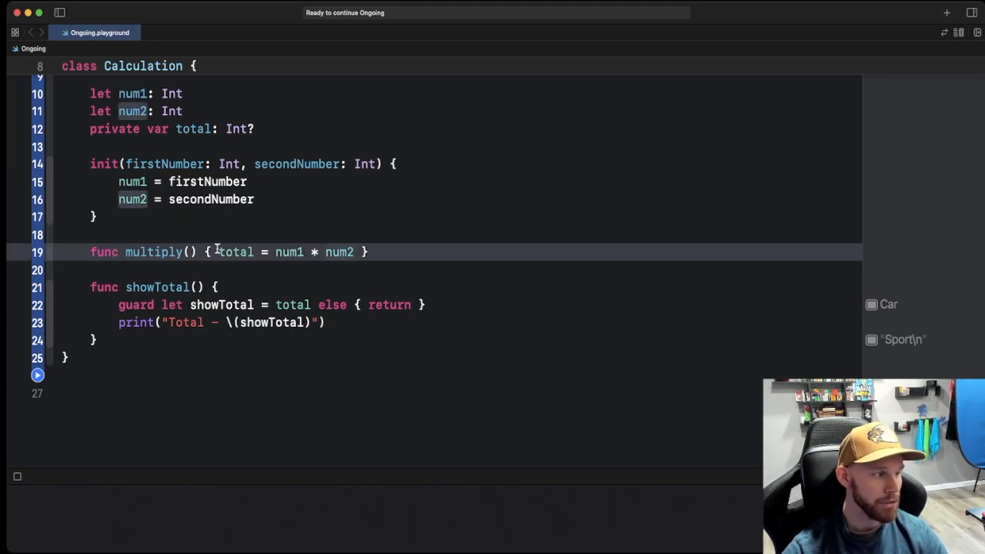
{"action": "double_click", "coordinate": [152, 253]}
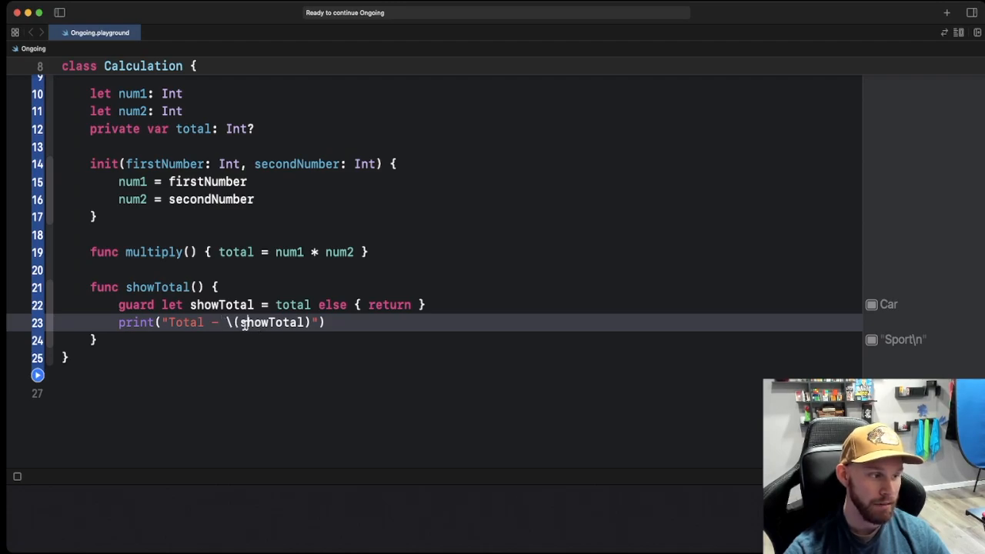
{"action": "double_click", "coordinate": [222, 304]}
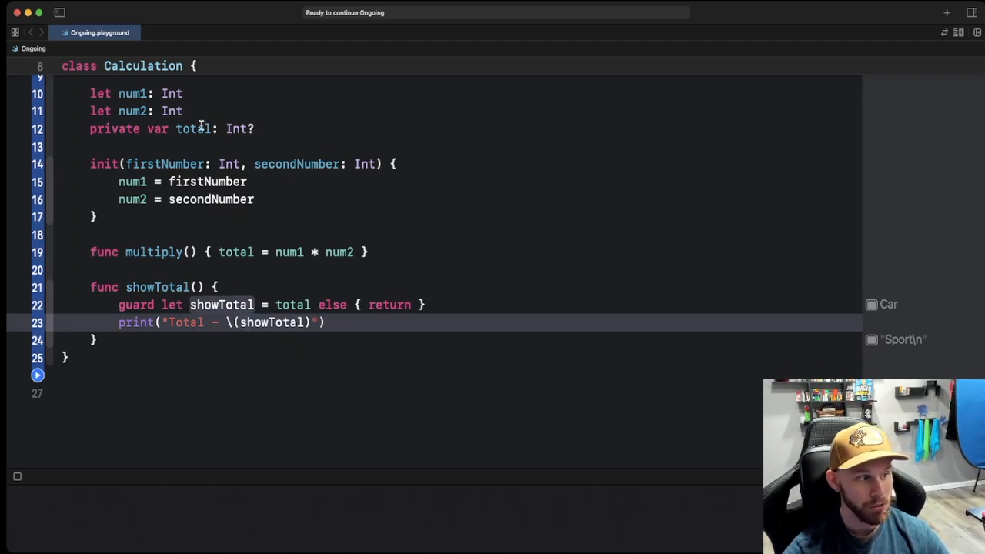
{"action": "double_click", "coordinate": [192, 130]}
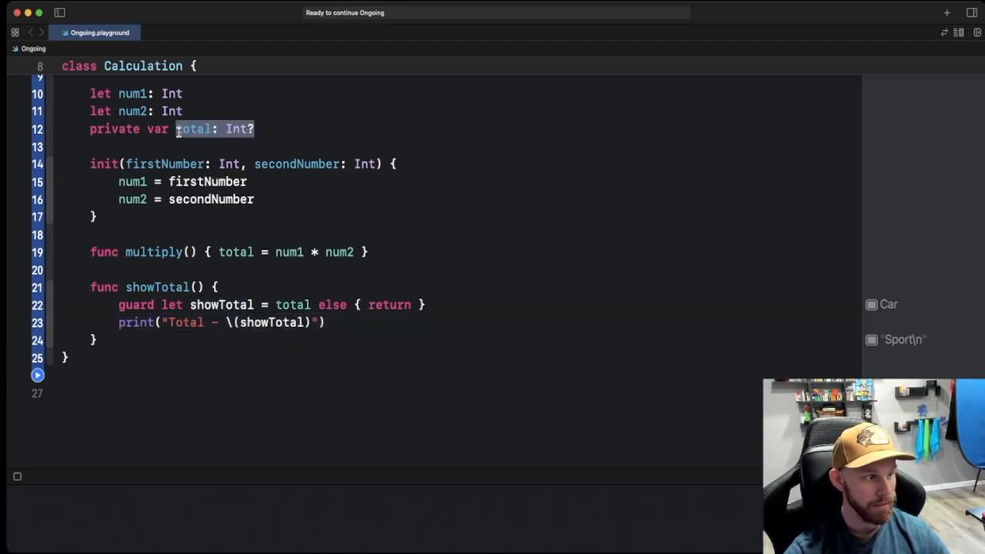
{"action": "left_click", "coordinate": [295, 323]}
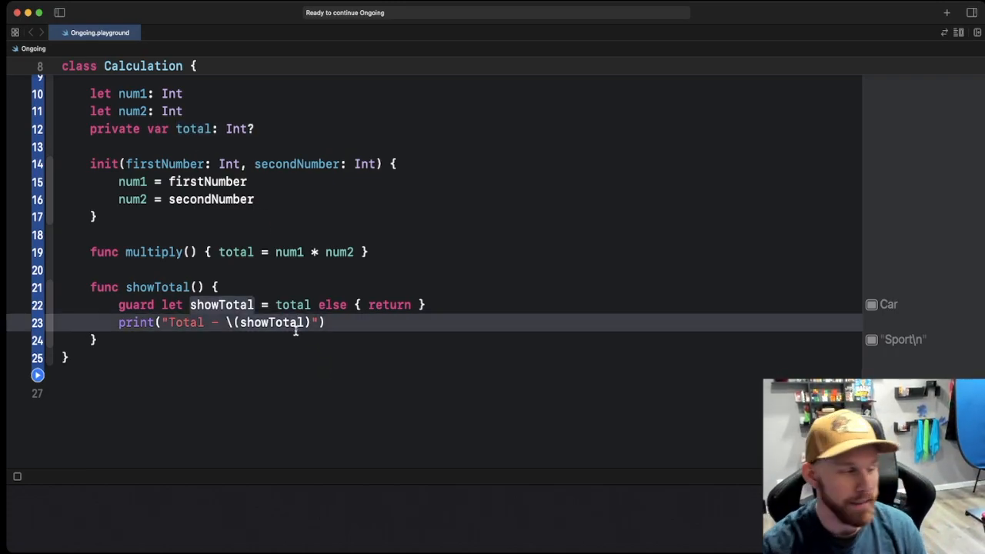
{"action": "left_click_drag", "start_coordinate": [120, 305], "coordinate": [326, 324]}
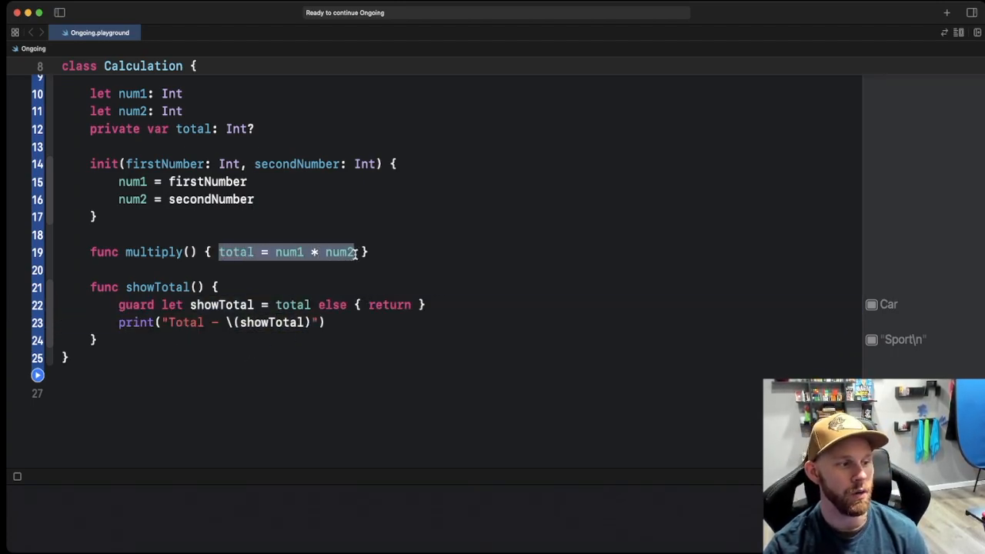
{"action": "mouse_move", "coordinate": [336, 268]}
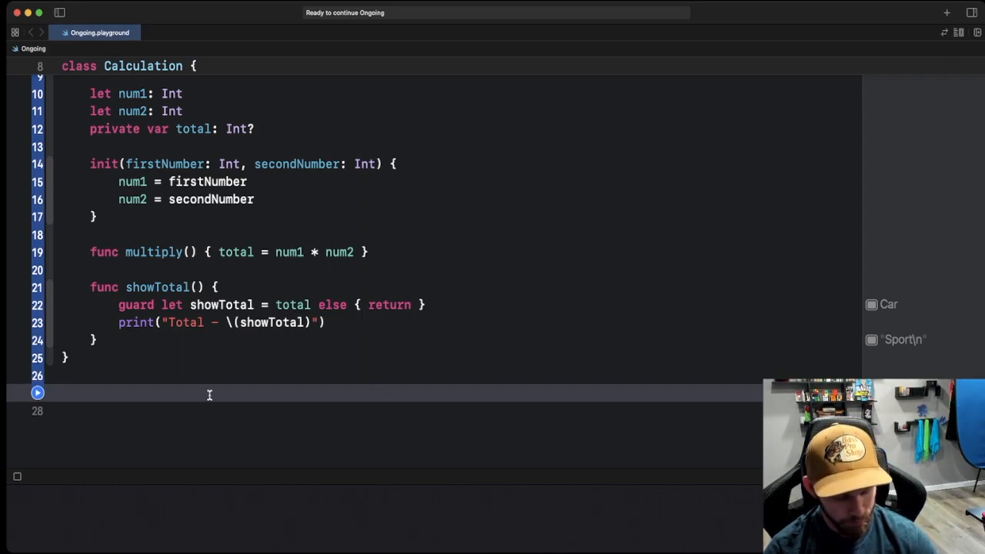
Declare let figuring = Calculation(firstNumber: 10, secondNumber: 10).
{"action": "type", "text": "let fi"}
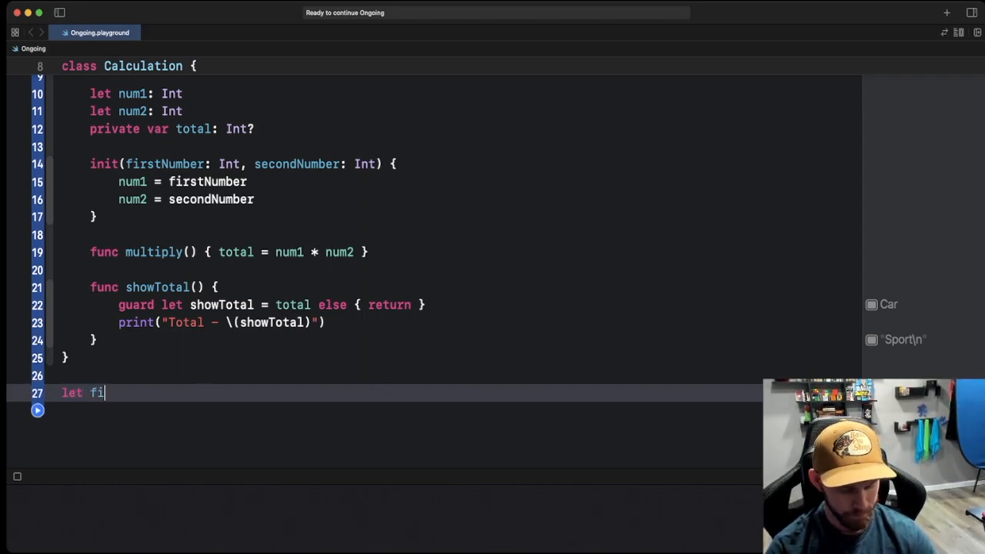
{"action": "type", "text": "guring"}
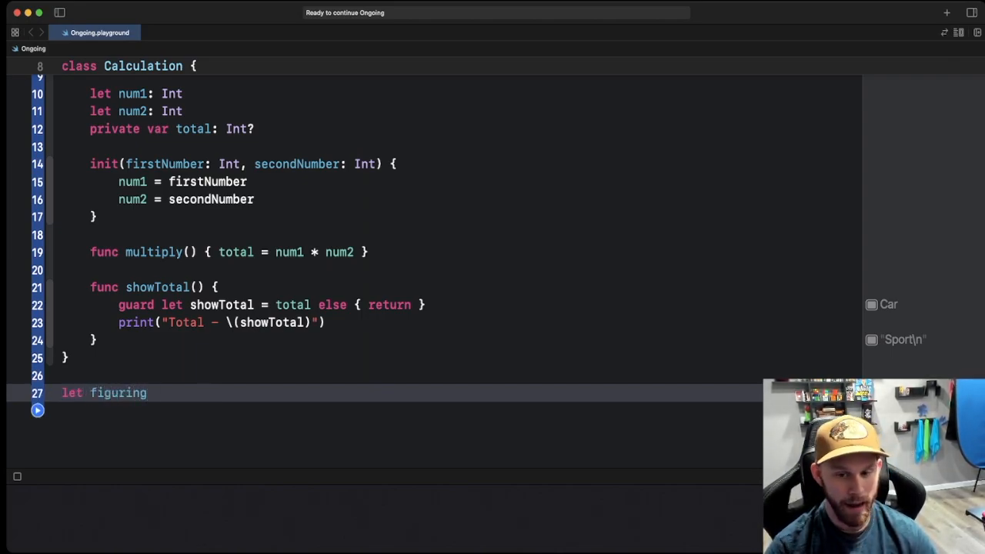
{"action": "type", "text": "="}
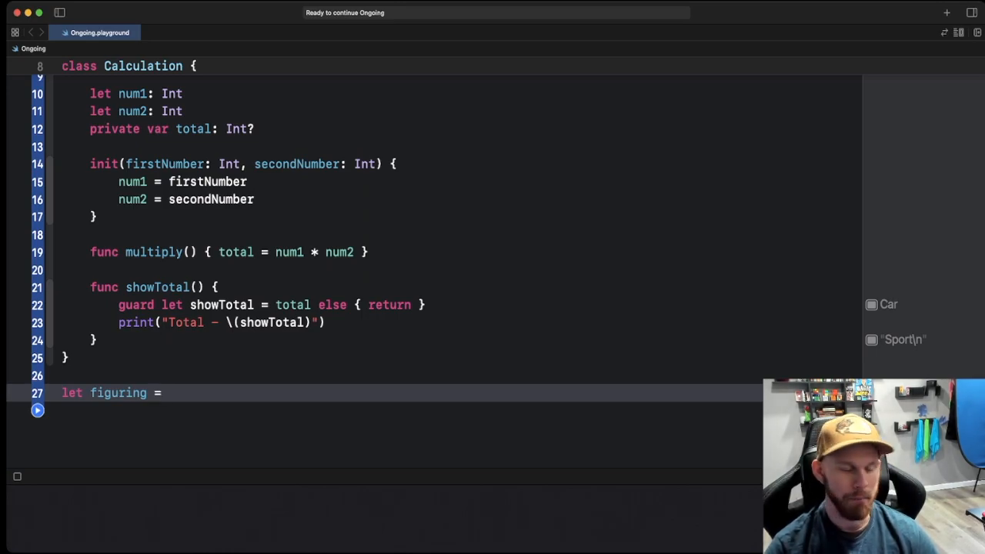
{"action": "type", "text": "Ca"}
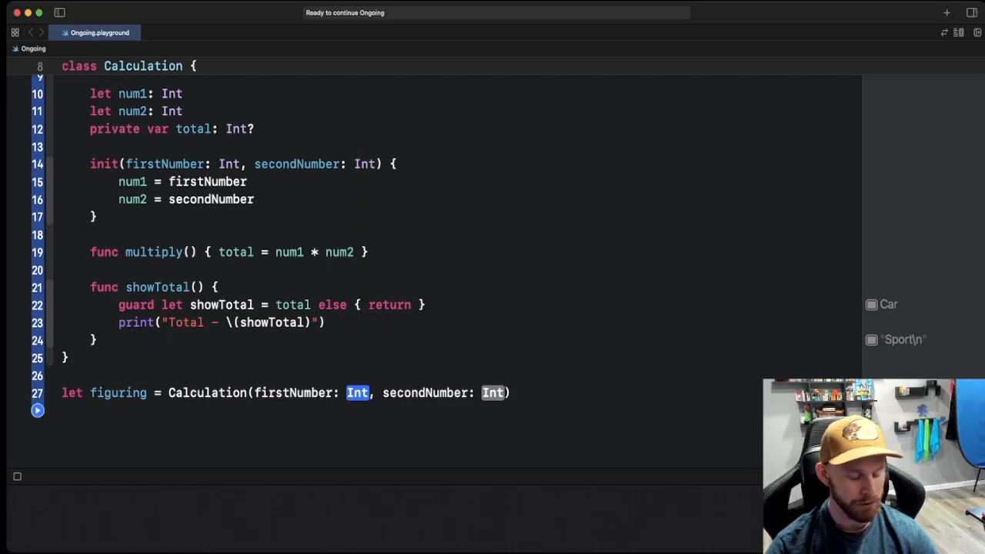
{"action": "type", "text": "10"}
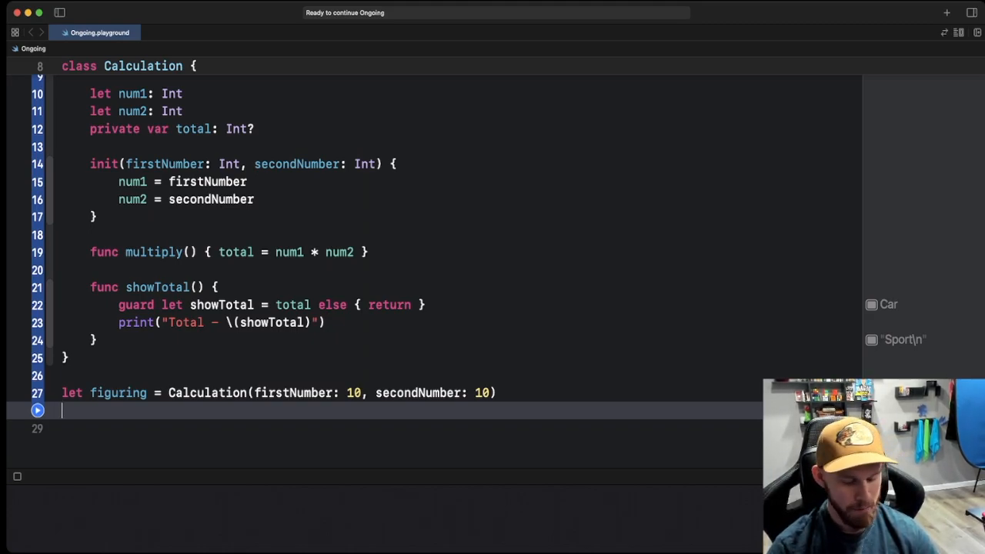
Call figuring.multiply() on the next line.
{"action": "type", "text": "fig"}
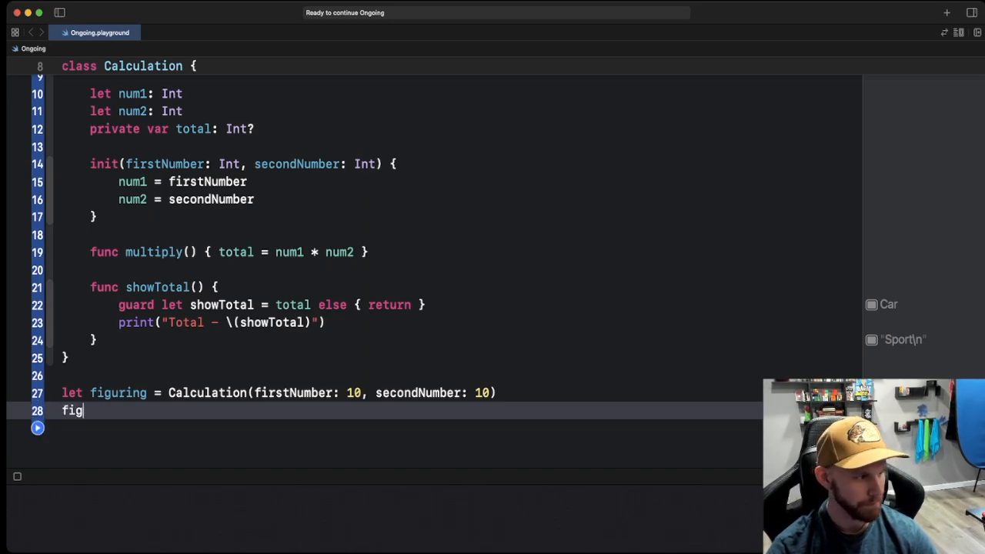
{"action": "type", "text": "uring."}
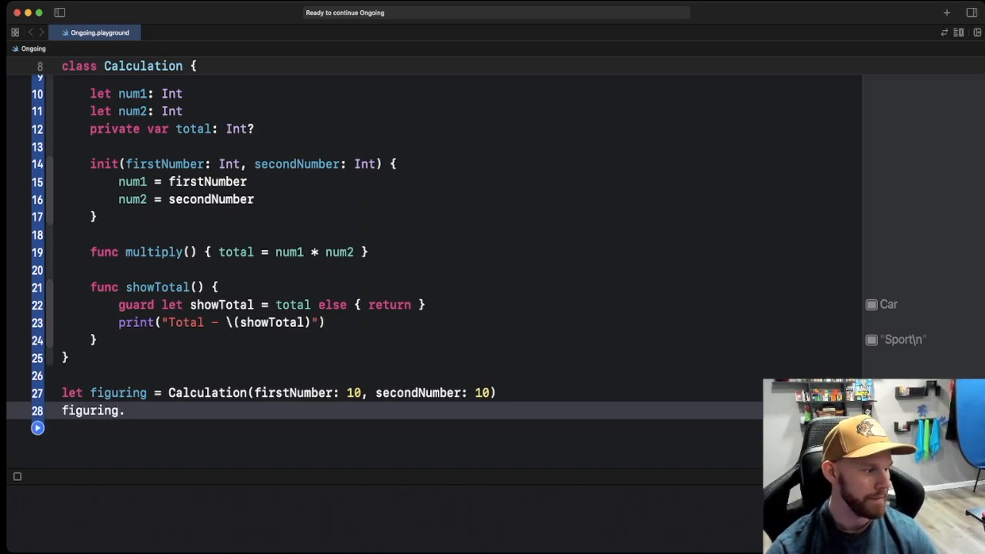
{"action": "type", "text": "multiply()"}
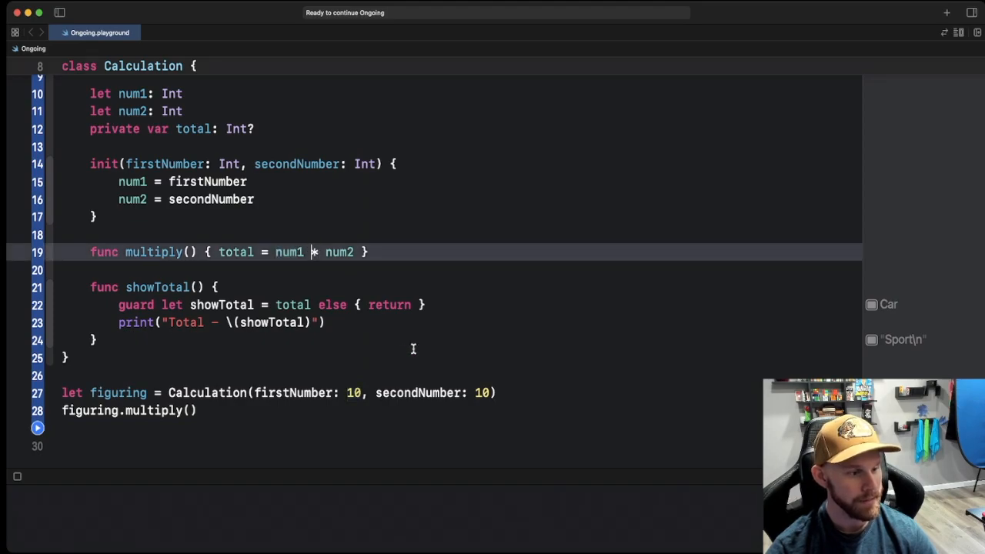
{"action": "double_click", "coordinate": [483, 392]}
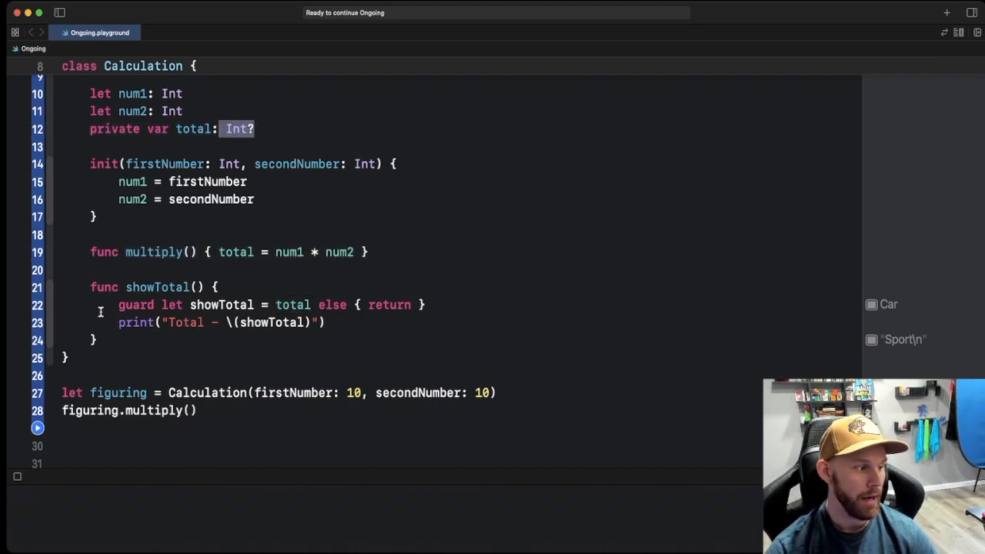
Call figuring.showTotal() and run the playground to print 'Total - 100'.
{"action": "type", "text": "fi"}
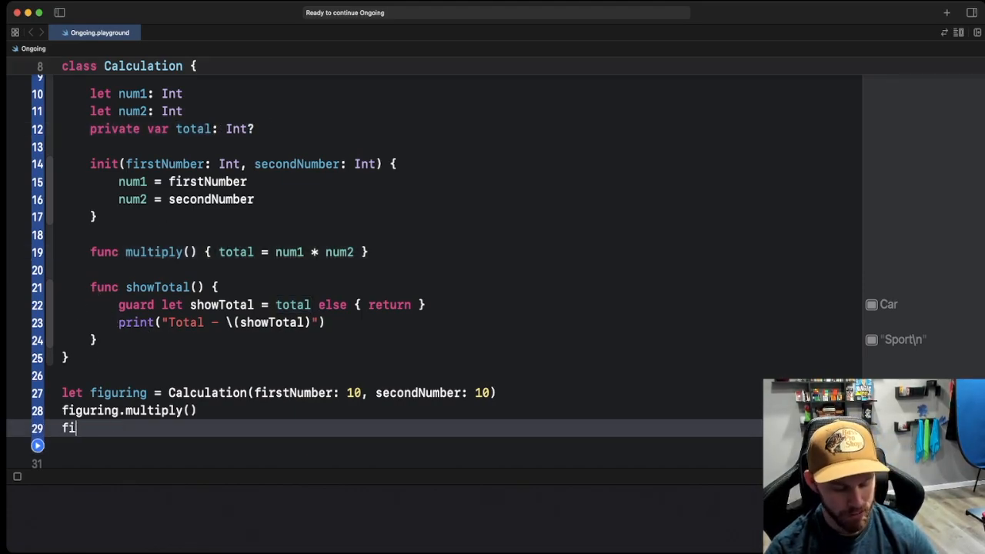
{"action": "type", "text": "guring."}
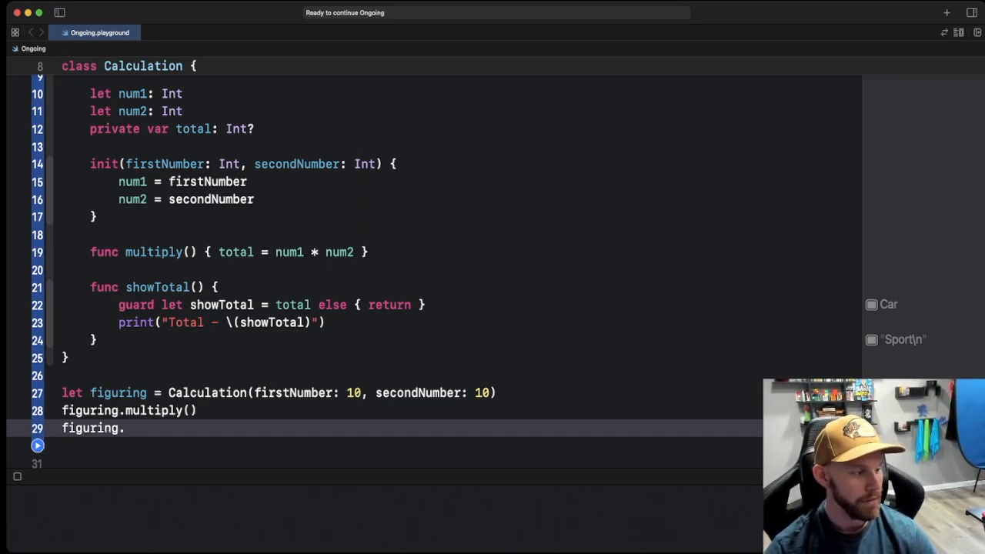
{"action": "type", "text": "showTotal()"}
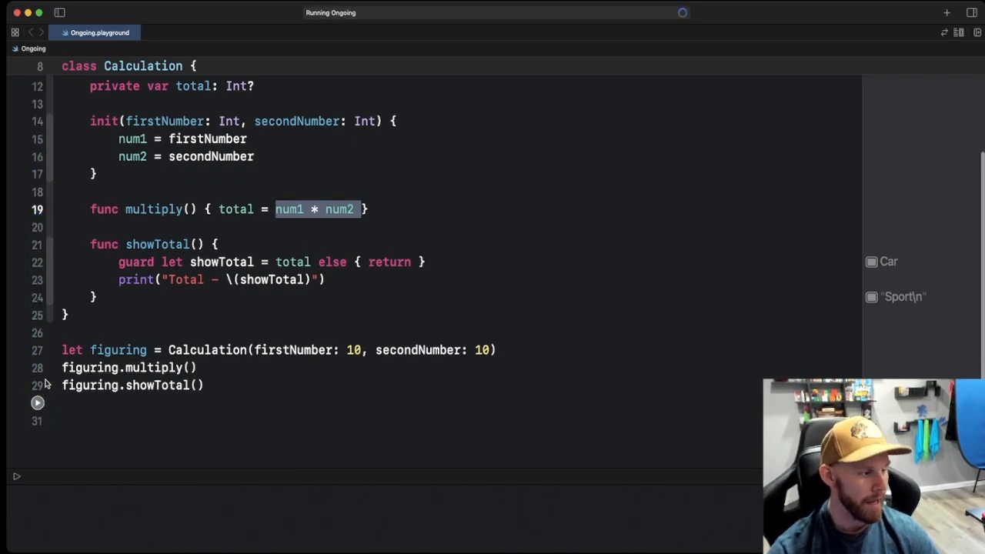
{"action": "left_click", "coordinate": [37, 403]}
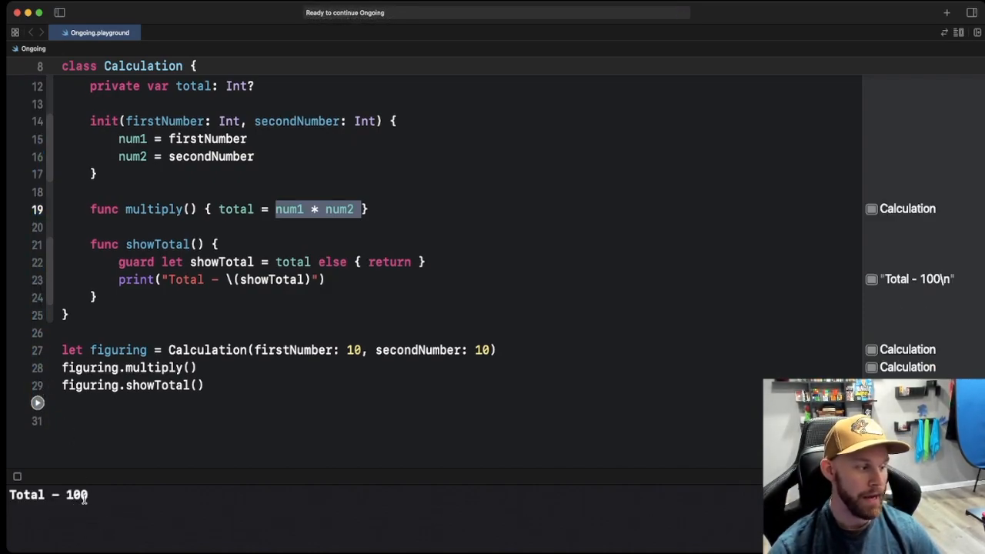